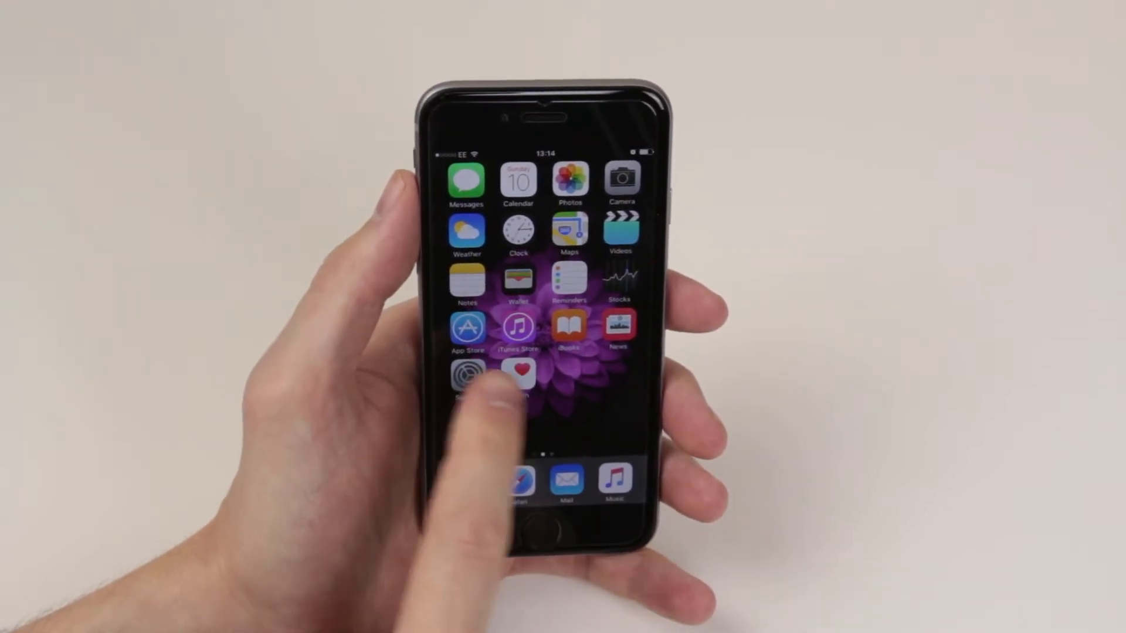
# Reach the Personal Hotspot page from the home screen via Settings
pyautogui.click(468, 377)
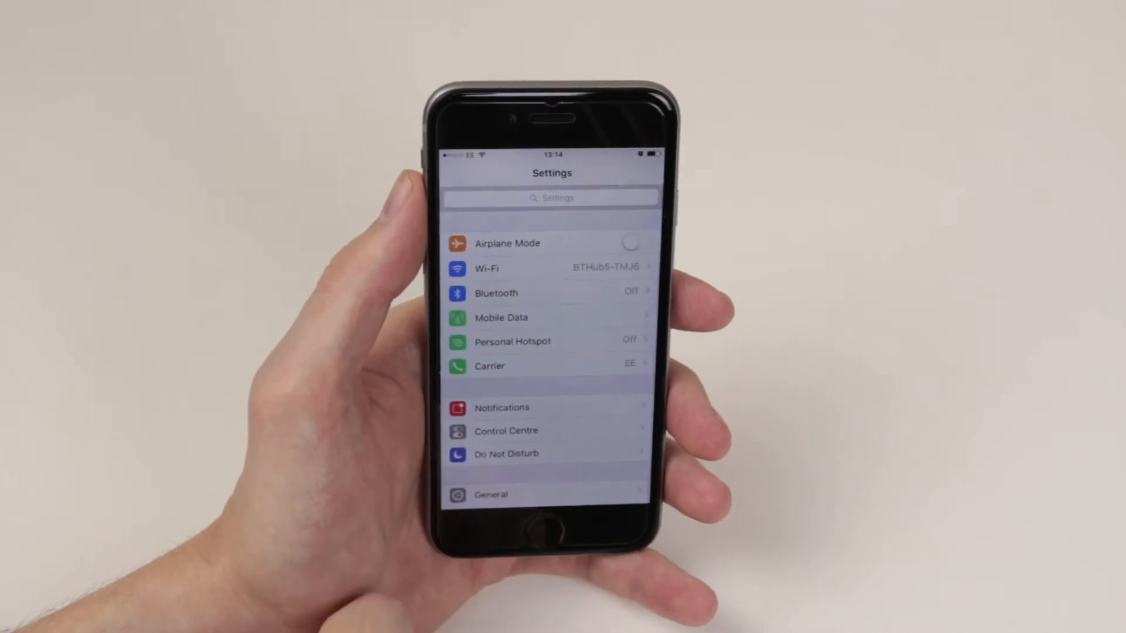
pyautogui.click(501, 318)
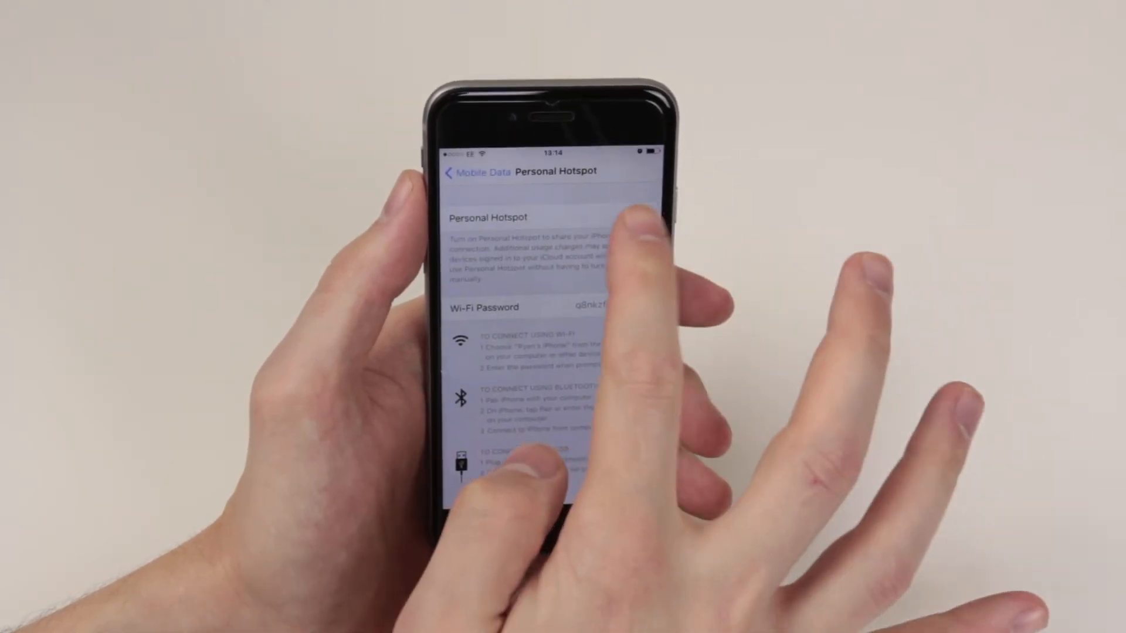
# Turn Personal Hotspot on and dismiss the 'Bluetooth is Off' alert
pyautogui.click(631, 217)
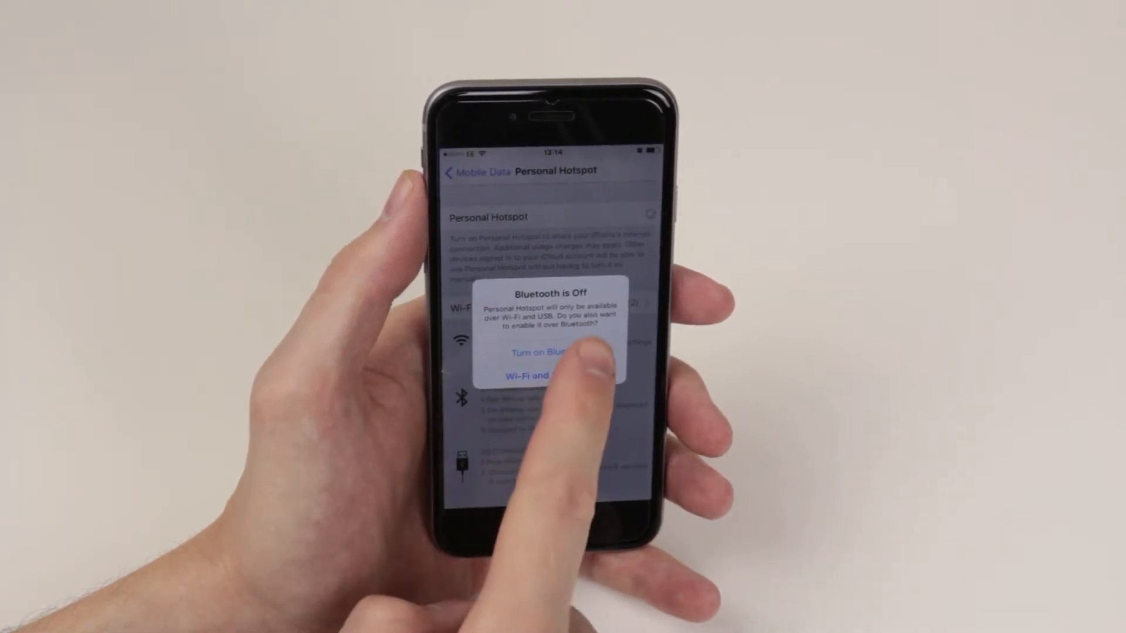
pyautogui.click(529, 375)
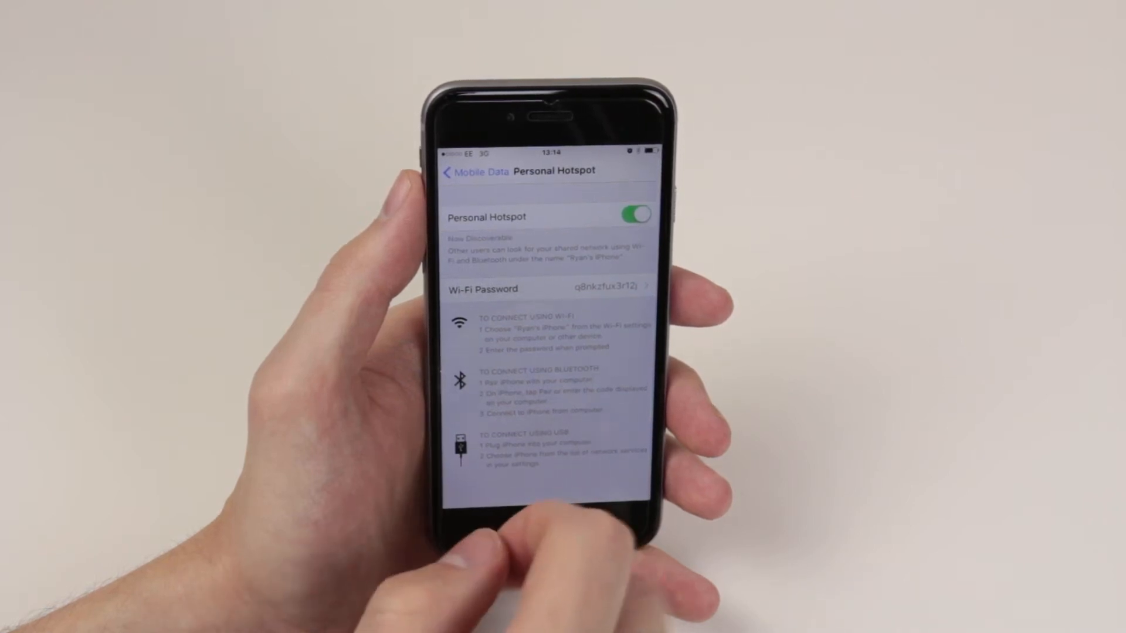
pyautogui.click(568, 289)
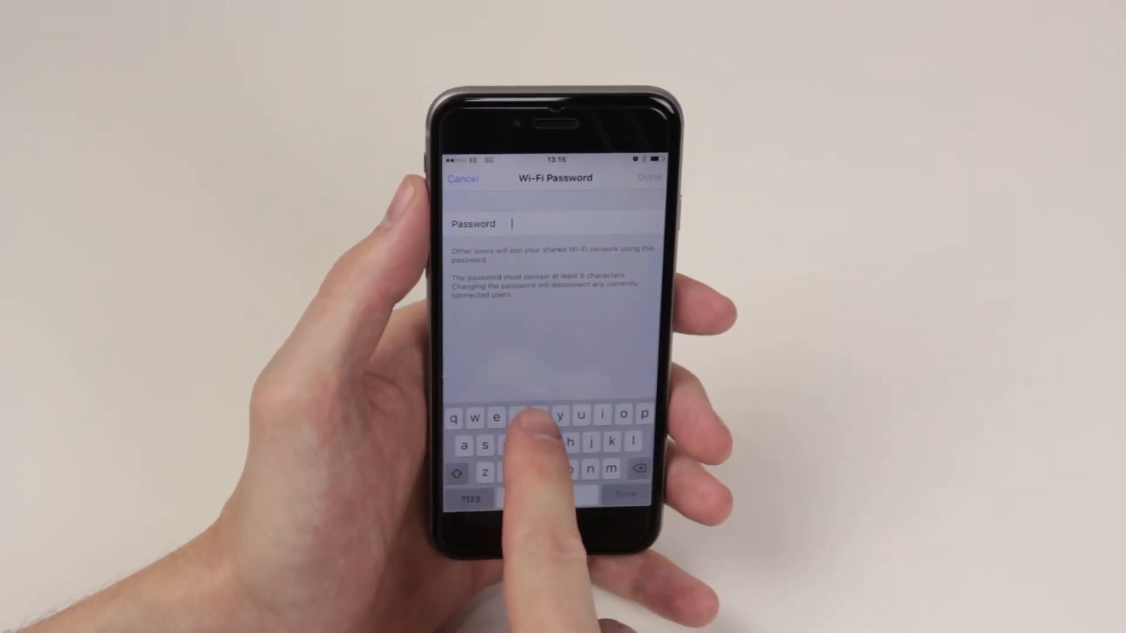
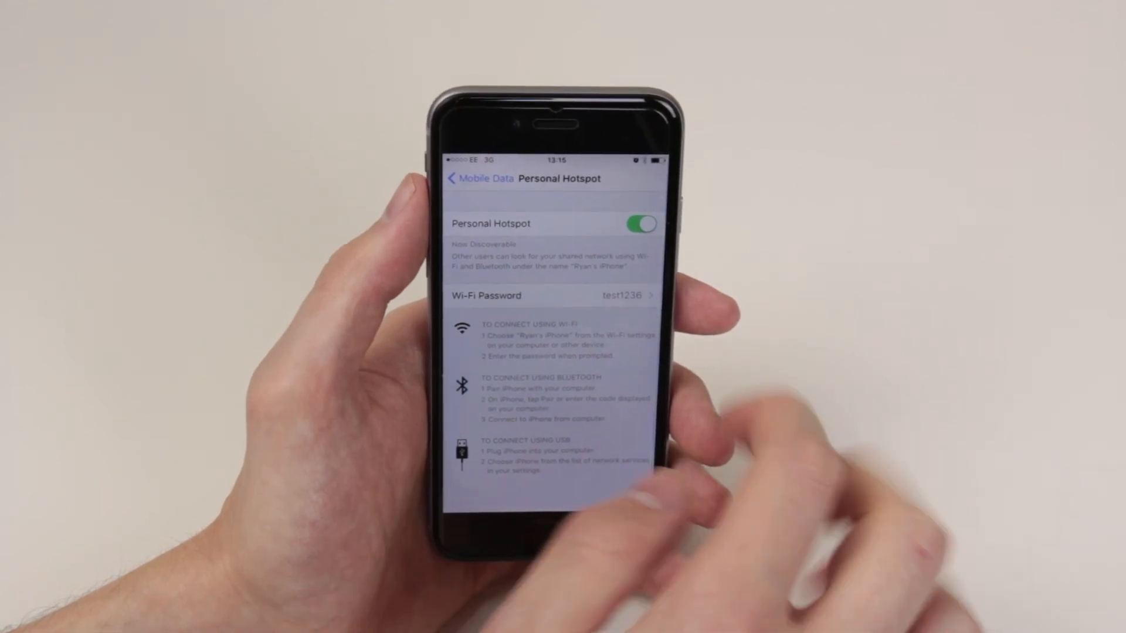
pyautogui.click(639, 224)
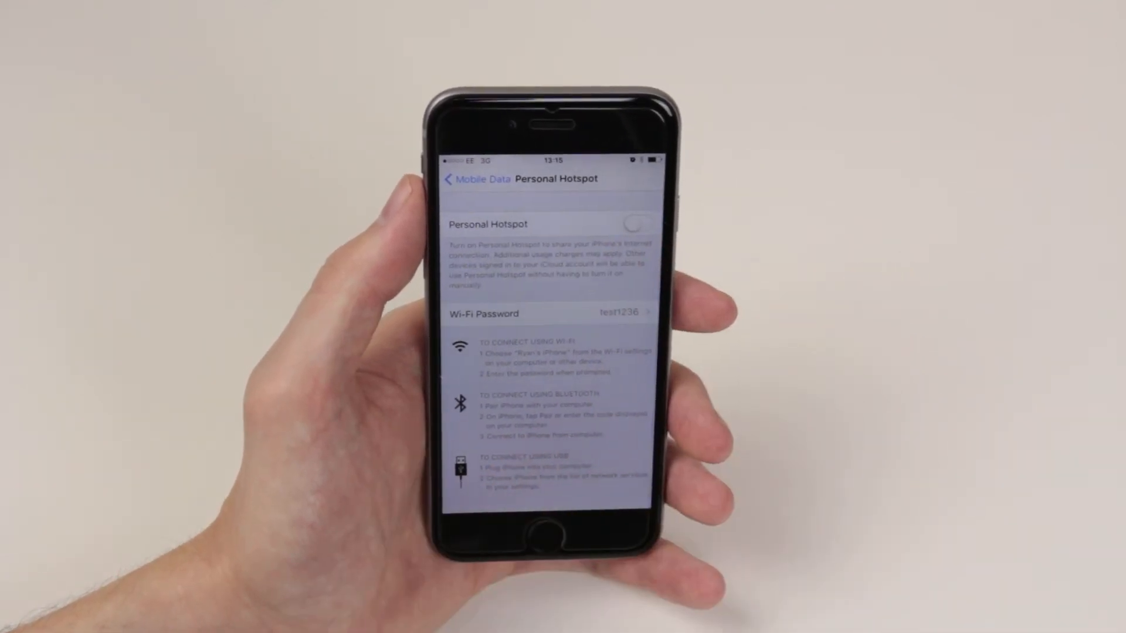